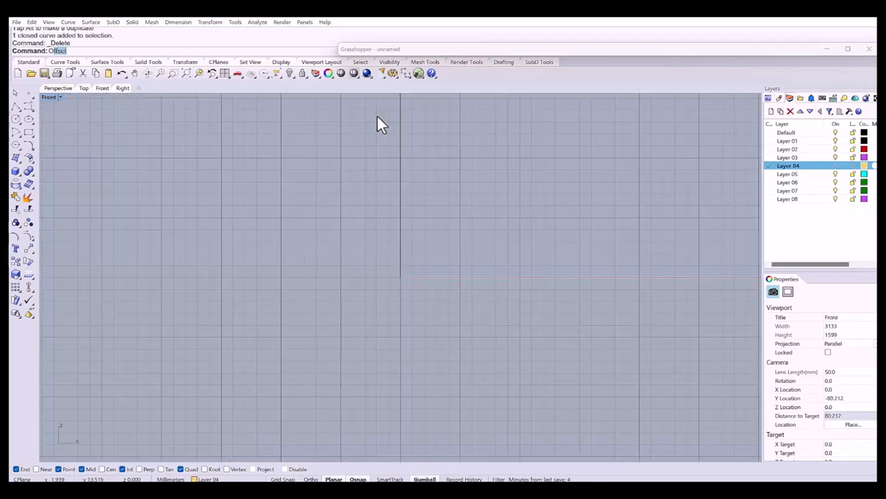
{"action": "mouse_move", "coordinate": [199, 144]}
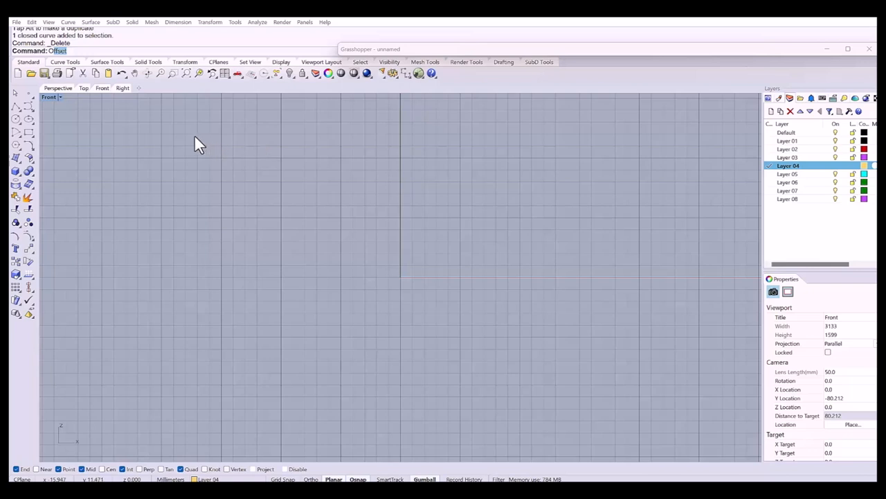
- Draw a circle centred at the origin with a diameter of 16
{"action": "left_click", "coordinate": [16, 119]}
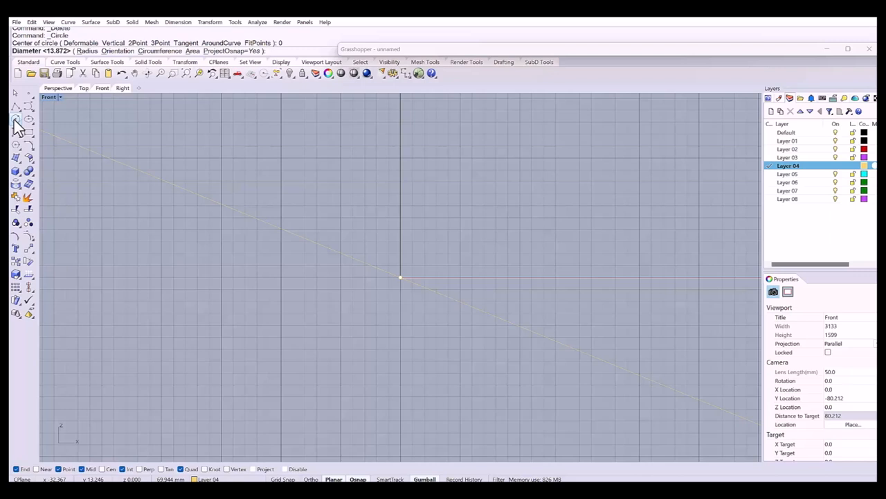
{"action": "type", "text": "16.51"}
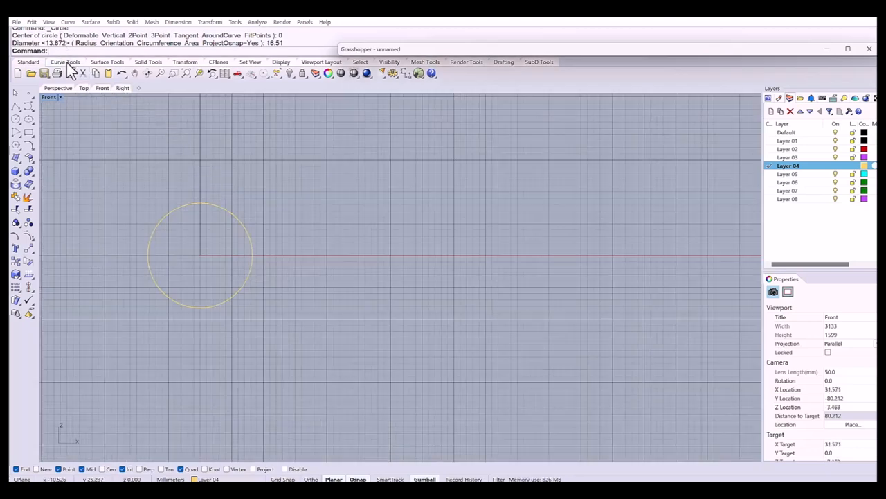
- Rebuild the circle with Curve Tools to 8 control points at degree 3
{"action": "left_click", "coordinate": [185, 62]}
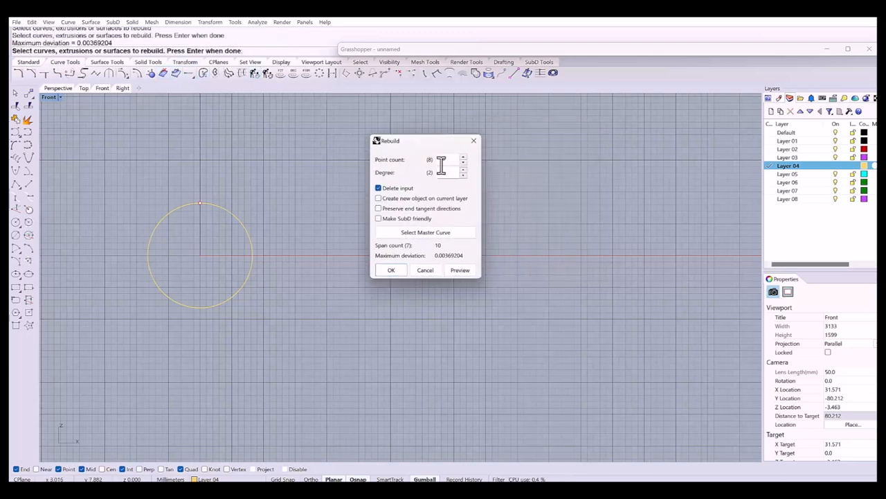
{"action": "left_click", "coordinate": [462, 170]}
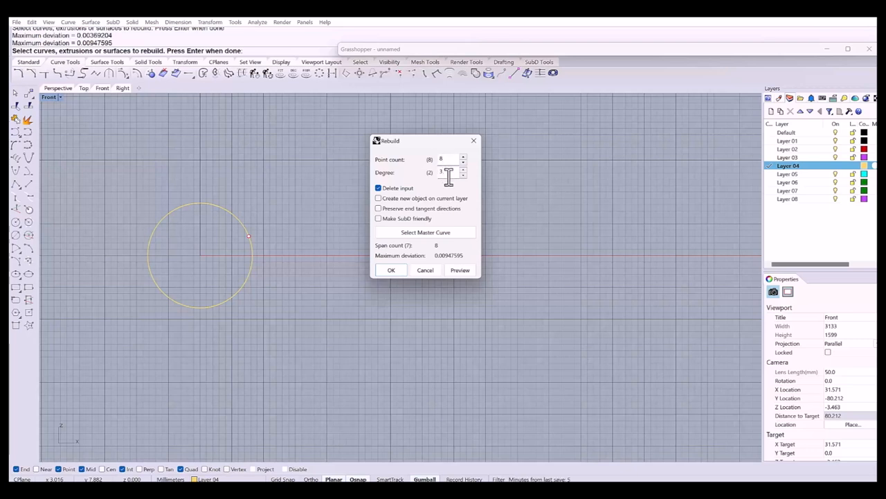
{"action": "left_click", "coordinate": [391, 269]}
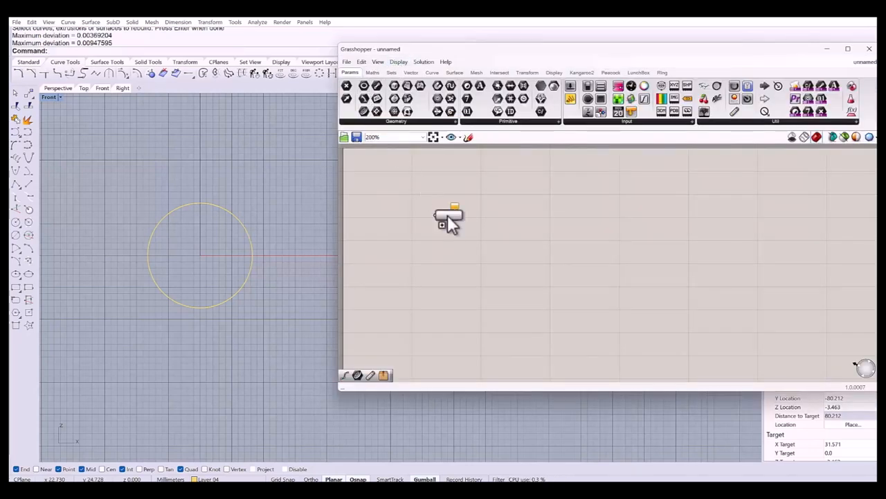
- Set the Curve parameter to reference the rebuilt circle from Rhino using Set one Curve
{"action": "right_click", "coordinate": [447, 215]}
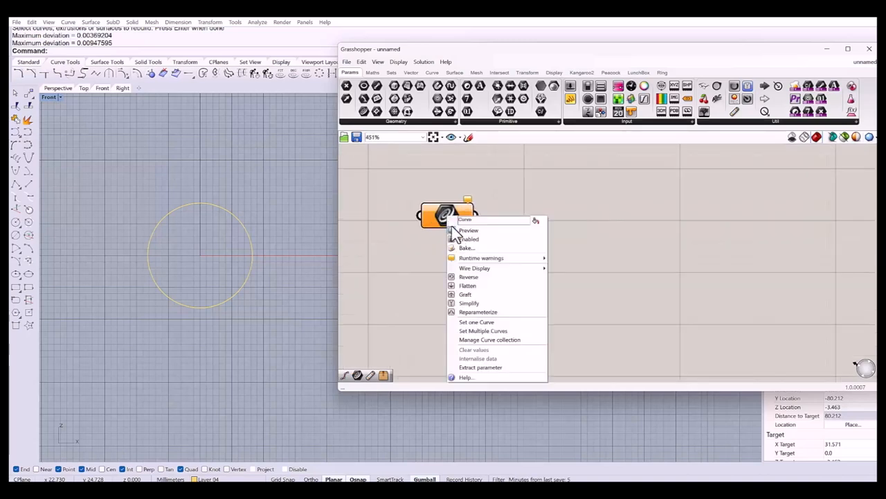
{"action": "left_click", "coordinate": [476, 321]}
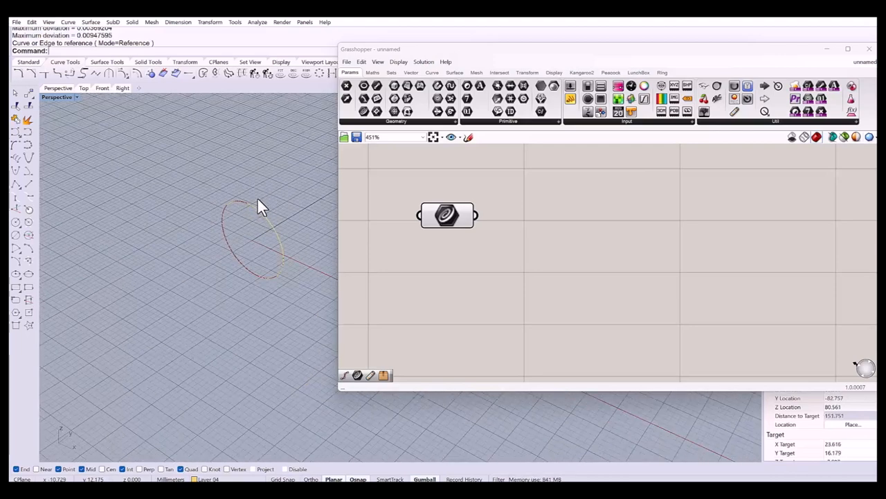
- Add an Extrude component with the circle as base and a Unit Y direction vector
{"action": "left_click", "coordinate": [454, 72]}
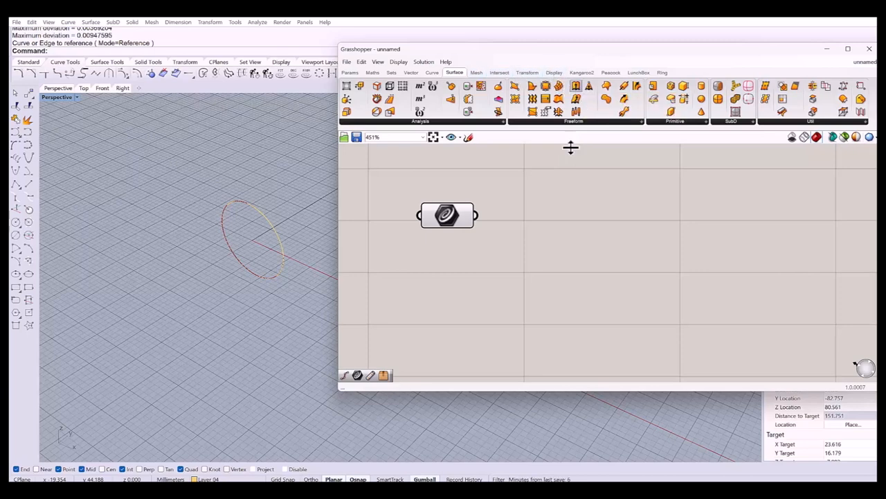
{"action": "left_click", "coordinate": [389, 94]}
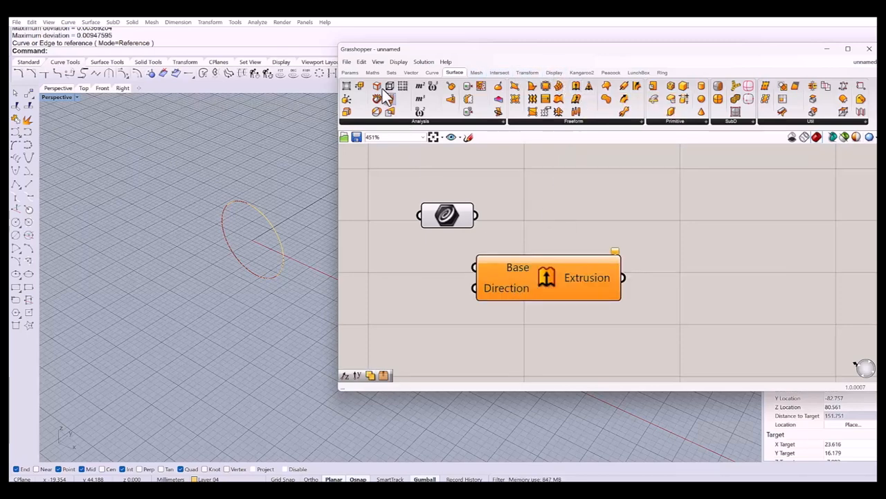
{"action": "left_click", "coordinate": [398, 62]}
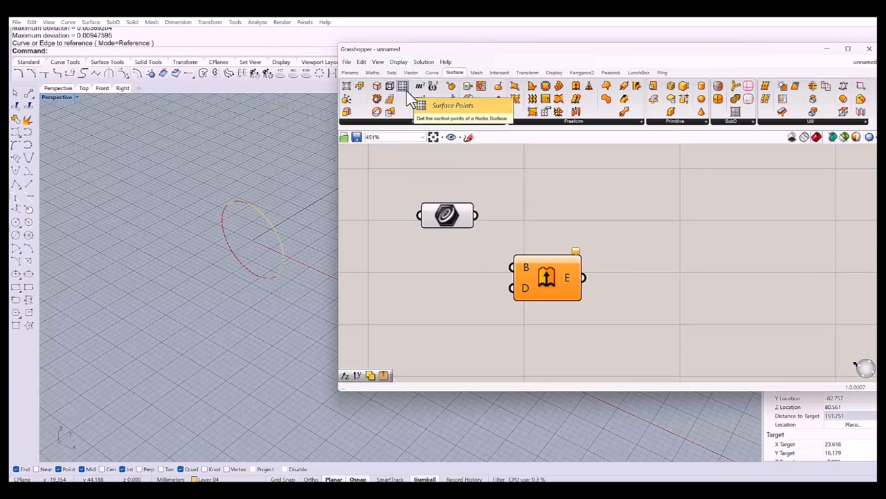
{"action": "left_click", "coordinate": [349, 72]}
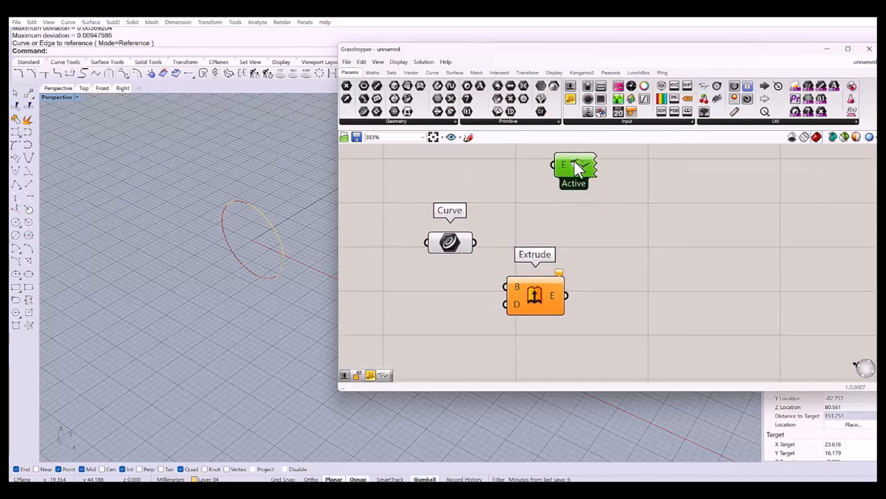
{"action": "scroll", "scroll_direction": "down", "scroll_amount": 3}
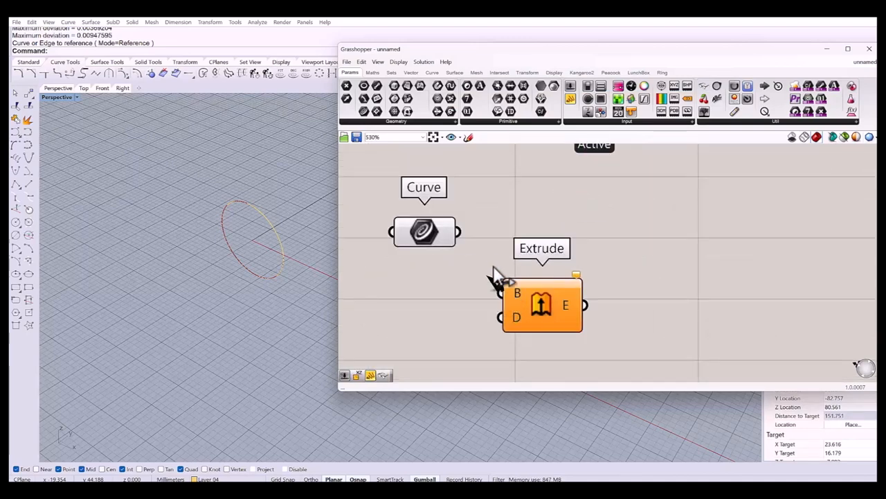
{"action": "left_click_drag", "start_coordinate": [541, 305], "coordinate": [572, 279]}
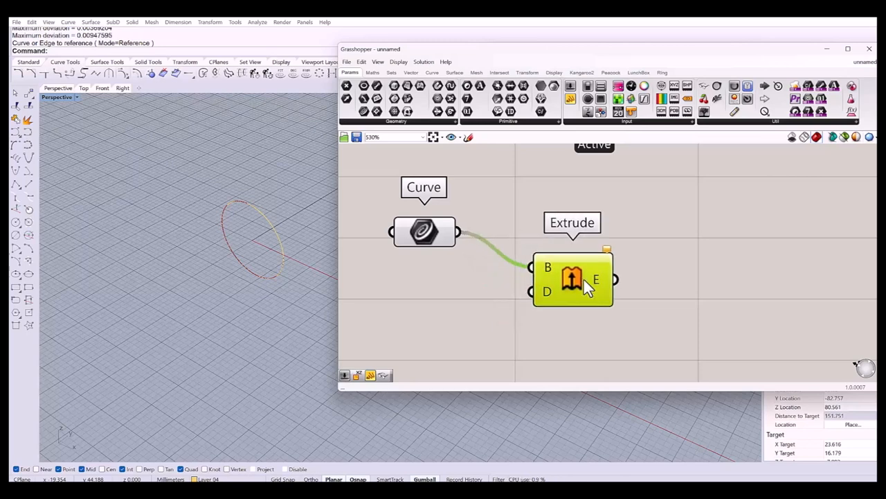
{"action": "mouse_move", "coordinate": [417, 322]}
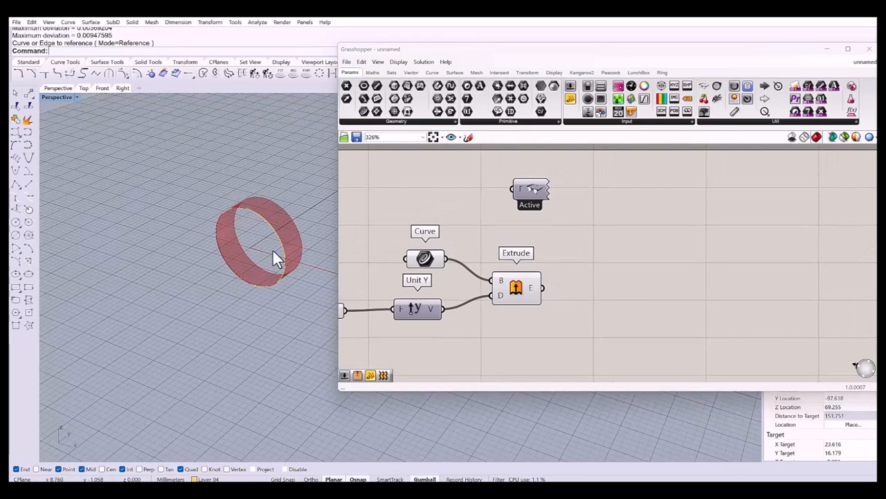
{"action": "left_click_drag", "start_coordinate": [529, 191], "coordinate": [485, 160]}
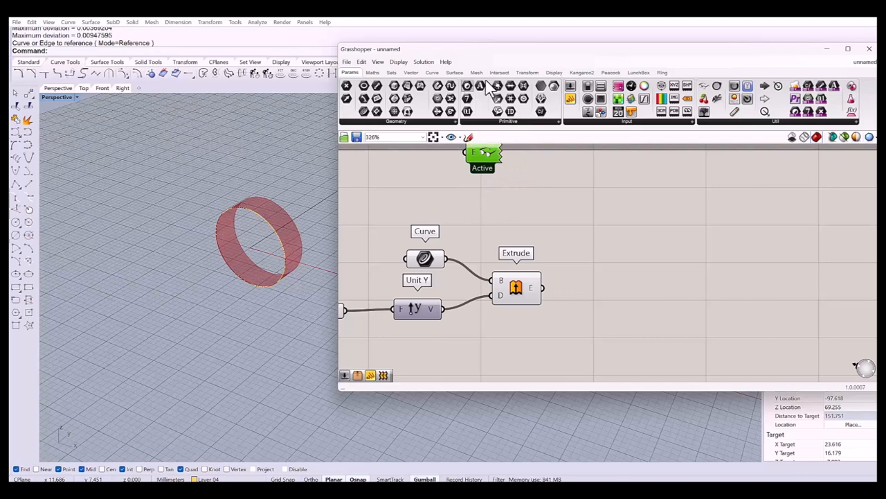
- Add Offset Surface and set its Distance slider to 1.8
{"action": "left_click", "coordinate": [454, 72]}
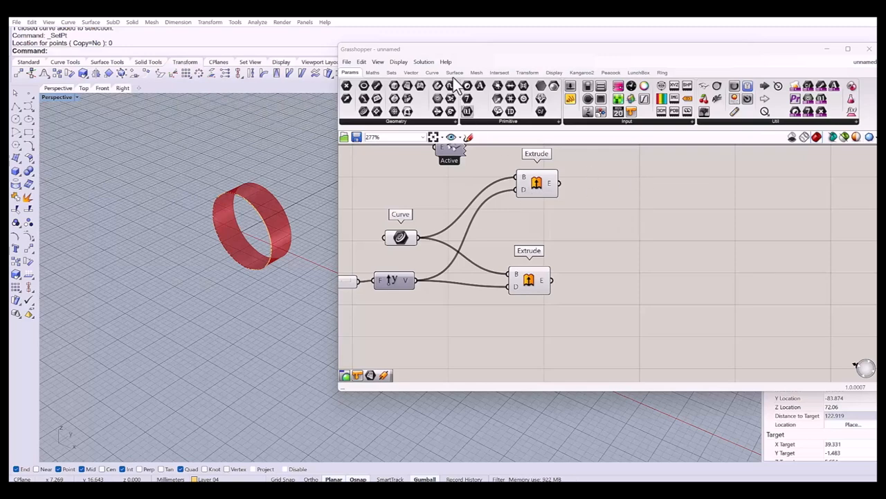
{"action": "left_click", "coordinate": [454, 73]}
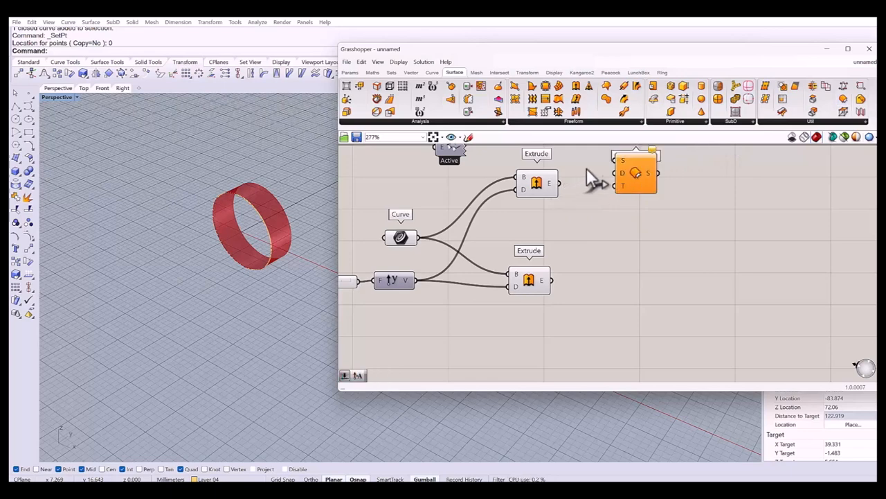
{"action": "mouse_move", "coordinate": [630, 173]}
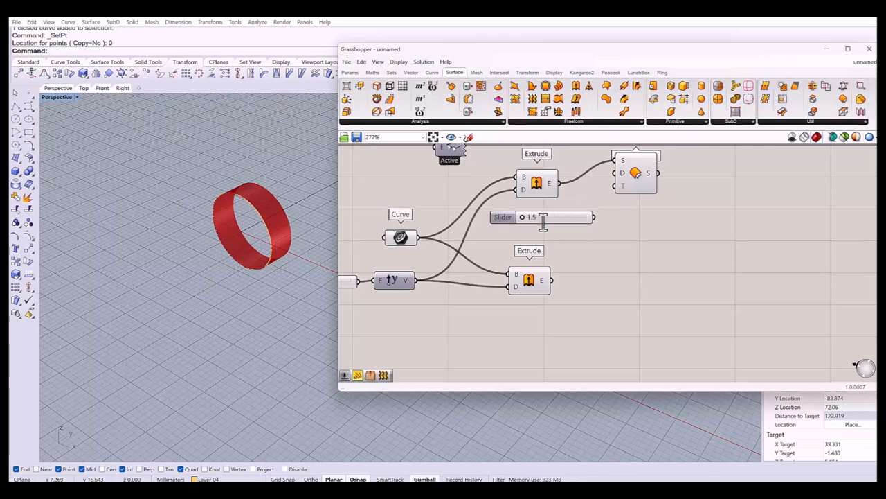
{"action": "mouse_move", "coordinate": [602, 230]}
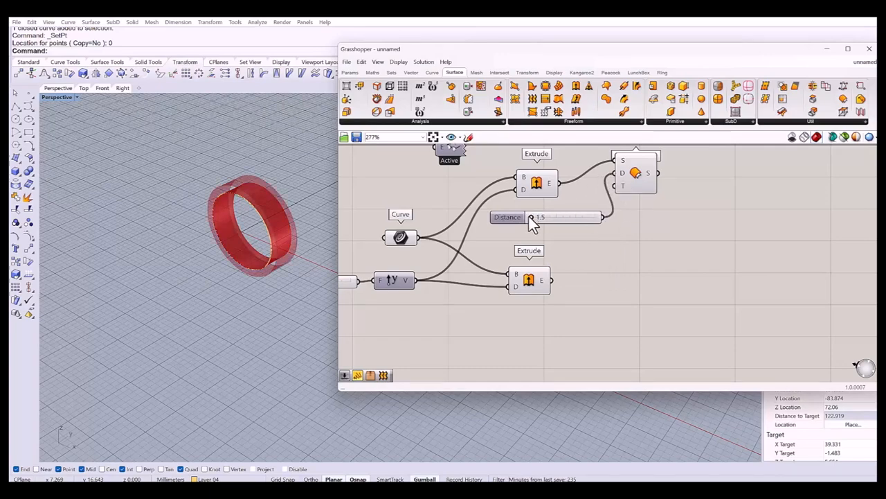
{"action": "left_click_drag", "start_coordinate": [540, 216], "coordinate": [554, 217]}
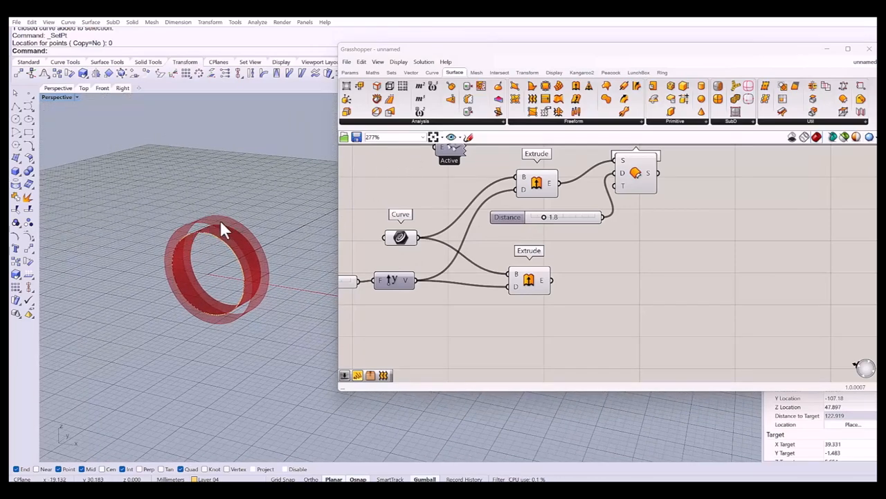
{"action": "mouse_move", "coordinate": [176, 253]}
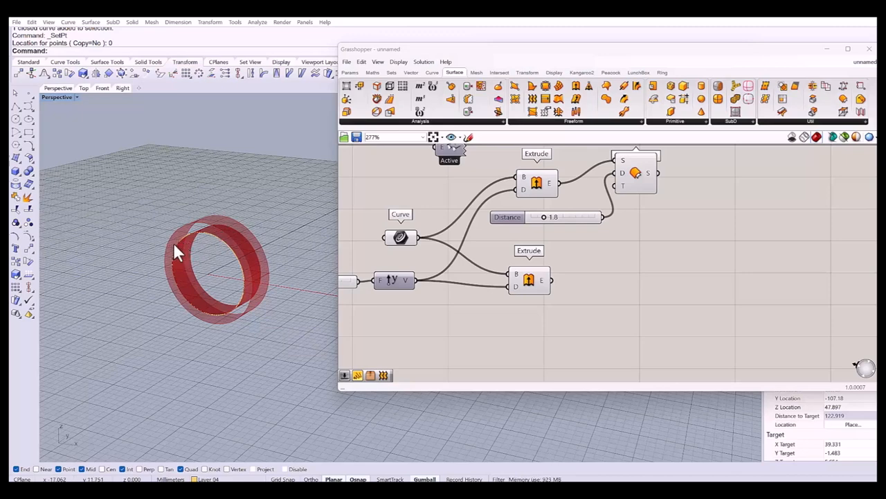
{"action": "mouse_move", "coordinate": [253, 232]}
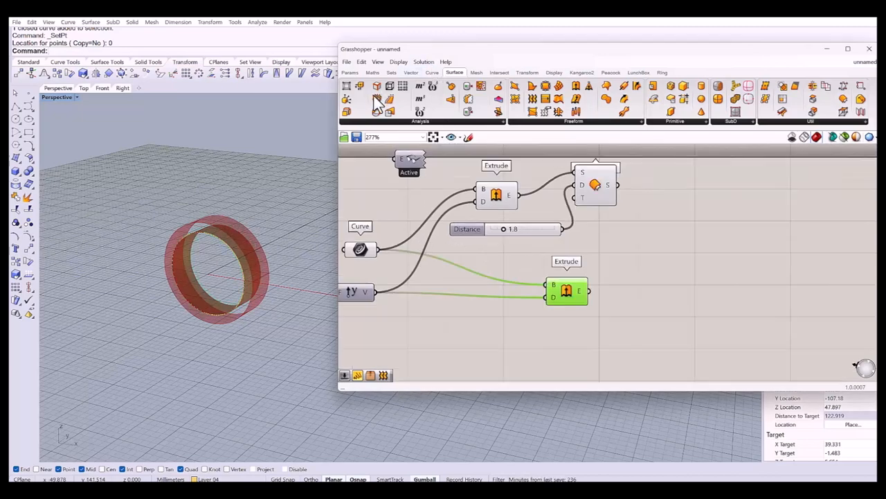
{"action": "mouse_move", "coordinate": [378, 99]}
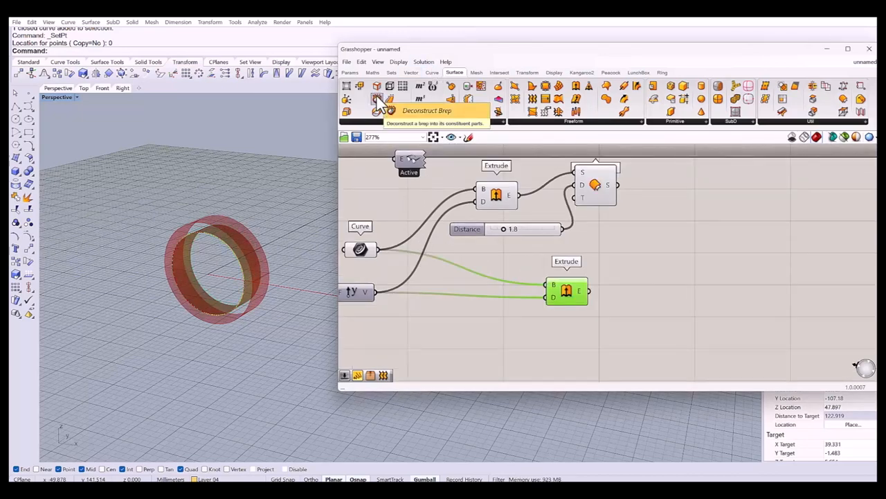
- Place a Deconstruct Brep component to split surfaces into faces, edges and vertices
{"action": "left_click", "coordinate": [377, 98]}
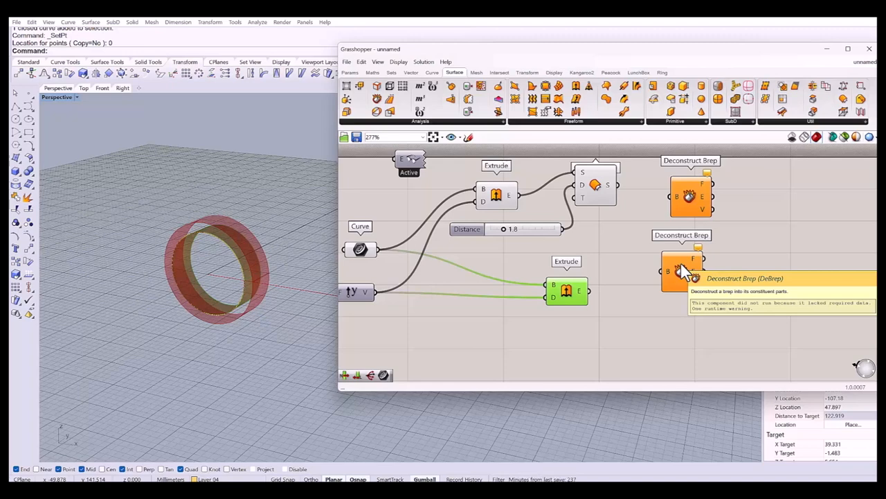
{"action": "mouse_move", "coordinate": [689, 196]}
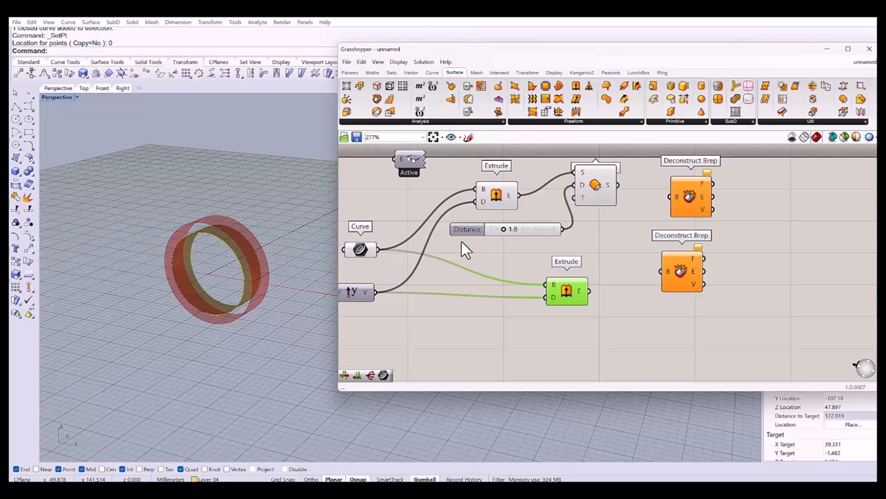
{"action": "mouse_move", "coordinate": [691, 225]}
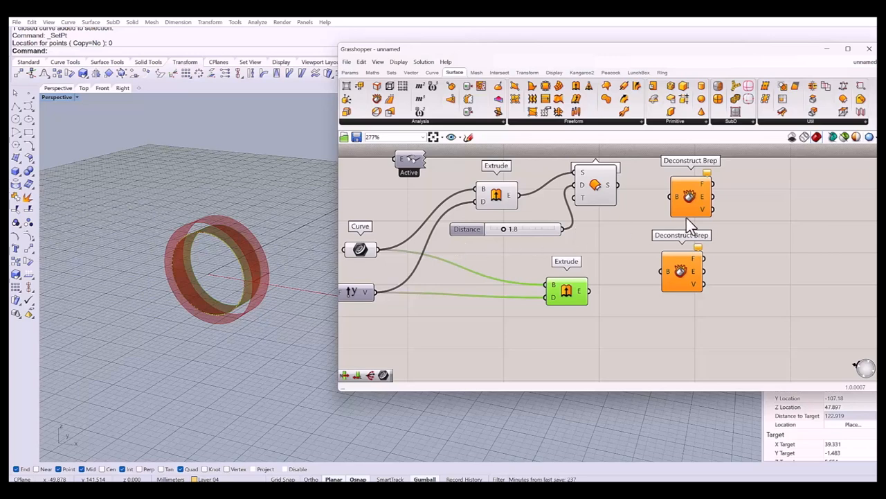
{"action": "mouse_move", "coordinate": [705, 176]}
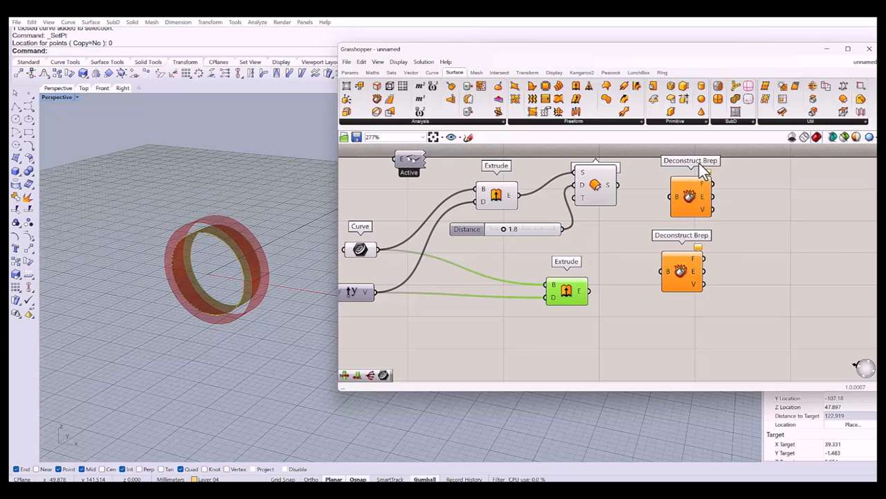
{"action": "mouse_move", "coordinate": [689, 187]}
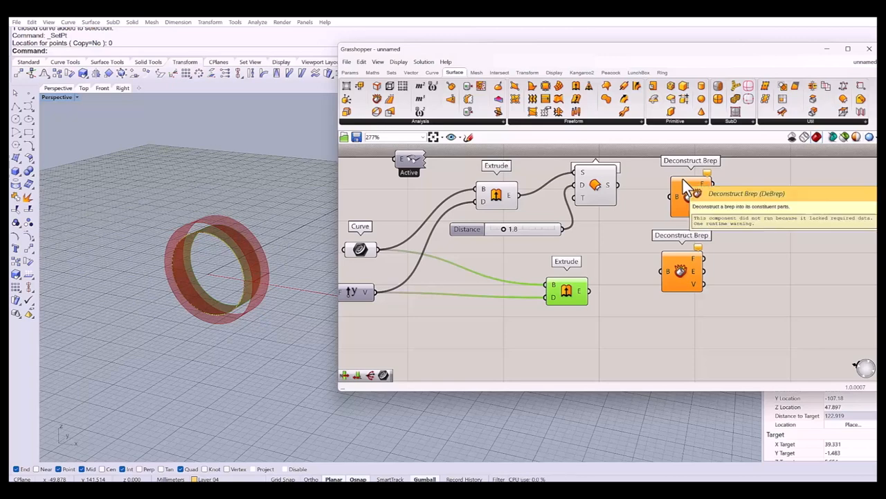
{"action": "mouse_move", "coordinate": [637, 194]}
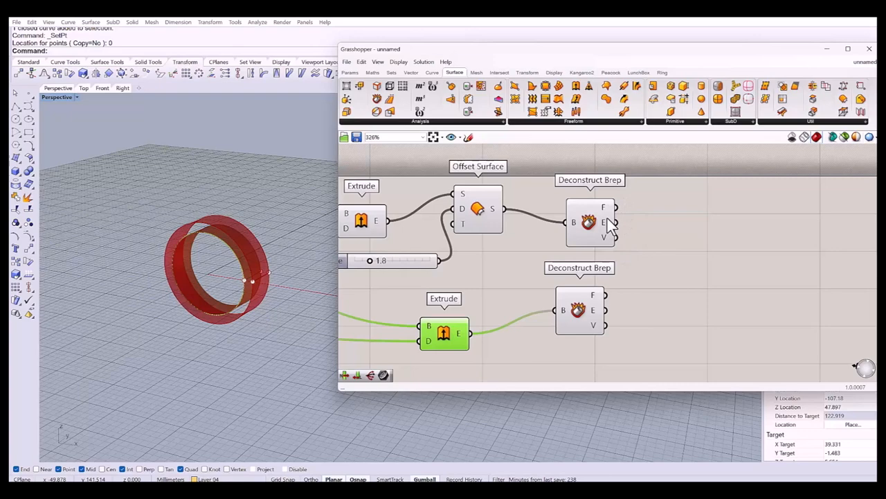
{"action": "mouse_move", "coordinate": [594, 210]}
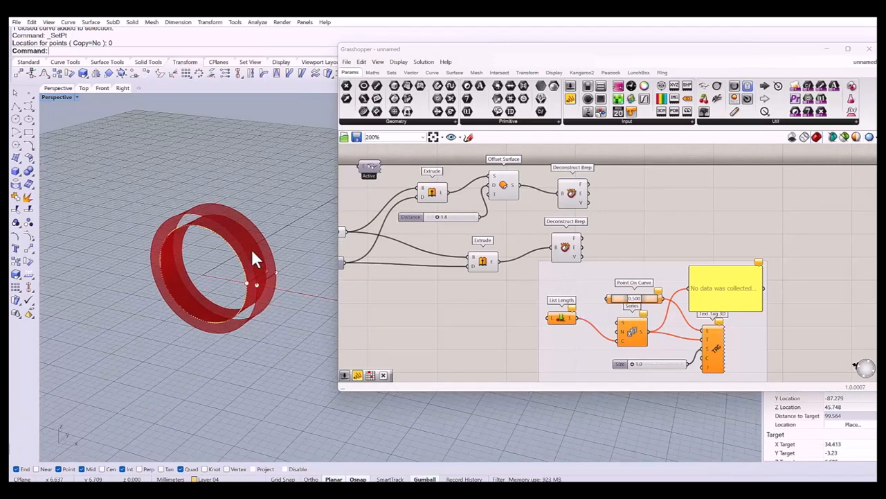
{"action": "mouse_move", "coordinate": [177, 221]}
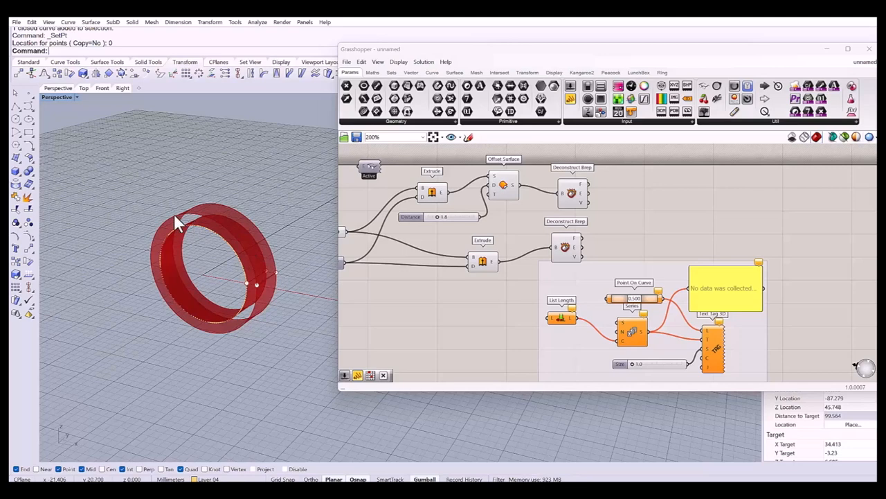
{"action": "mouse_move", "coordinate": [252, 218]}
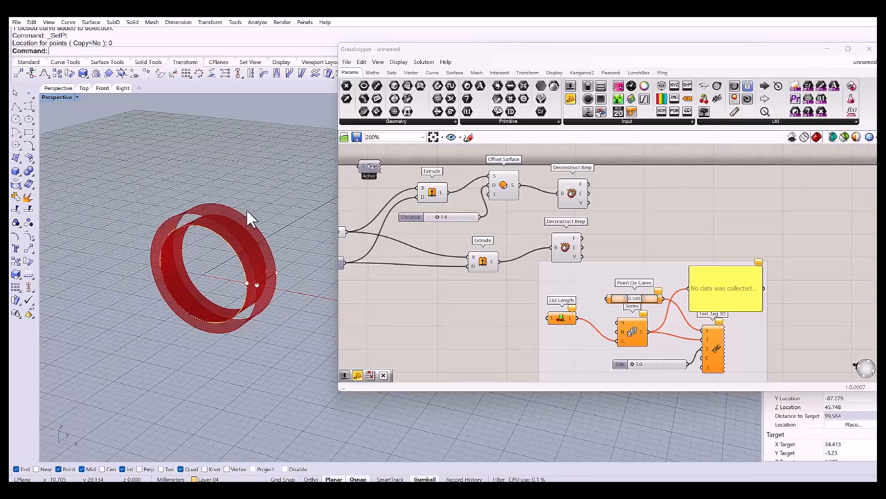
{"action": "mouse_move", "coordinate": [275, 287]}
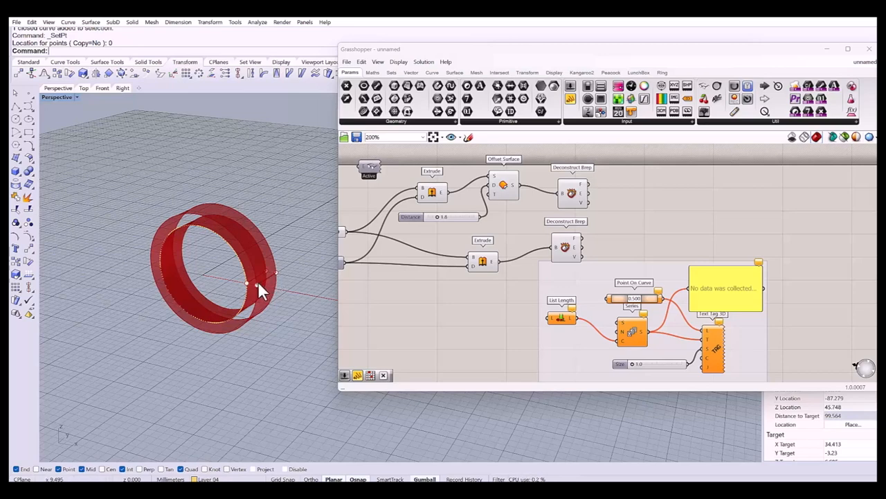
{"action": "mouse_move", "coordinate": [222, 229]}
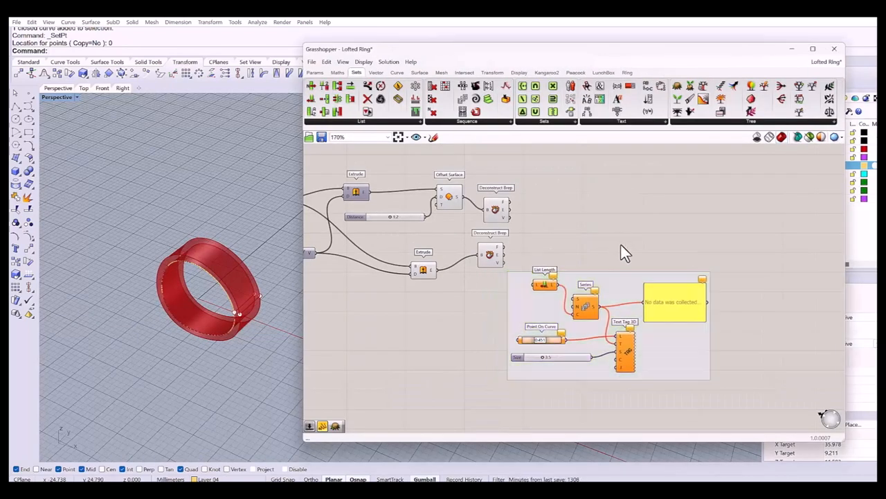
{"action": "mouse_move", "coordinate": [543, 301]}
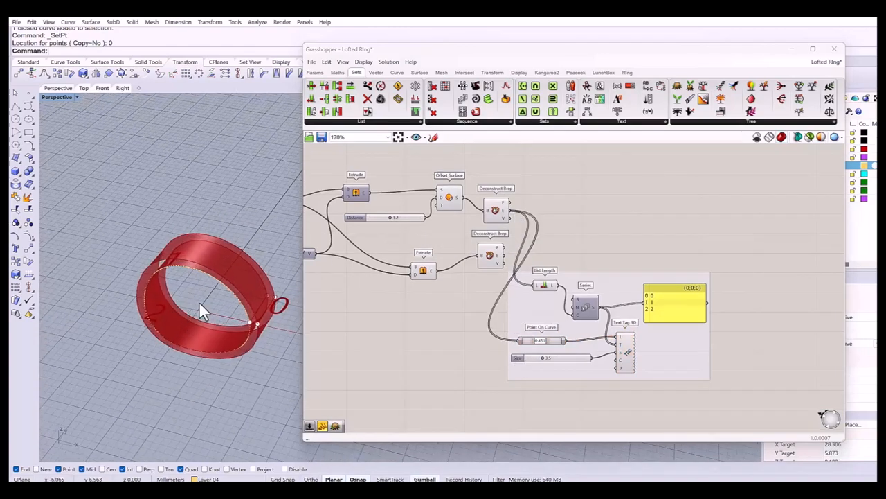
- Slide the edge index labels 0, 1 and 2 further along the band's edges
{"action": "left_click_drag", "start_coordinate": [201, 308], "coordinate": [280, 322]}
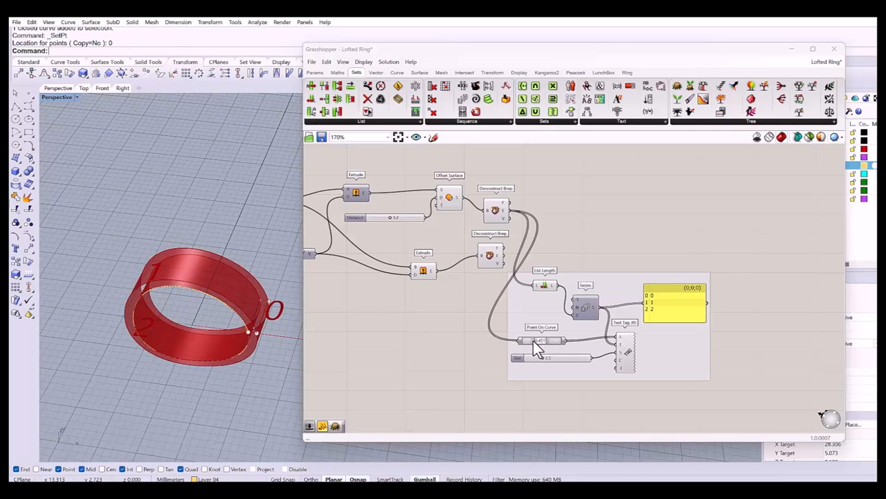
{"action": "mouse_move", "coordinate": [540, 343]}
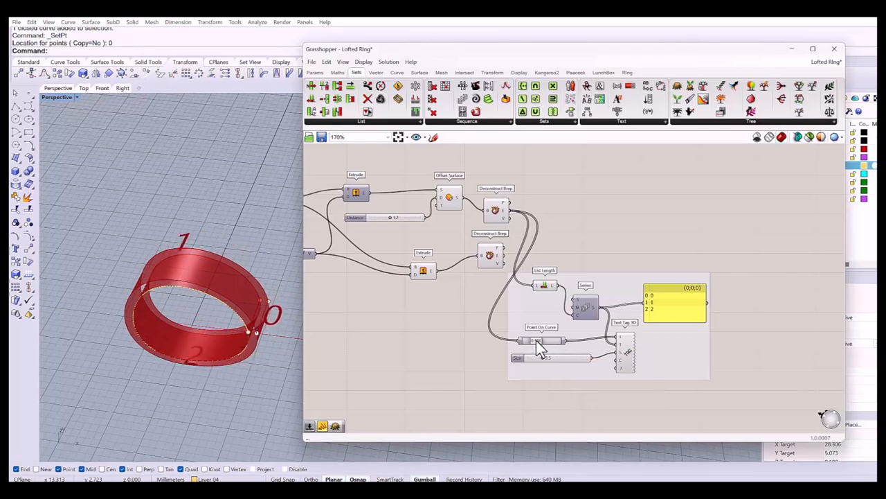
{"action": "left_click_drag", "start_coordinate": [529, 339], "coordinate": [554, 339]}
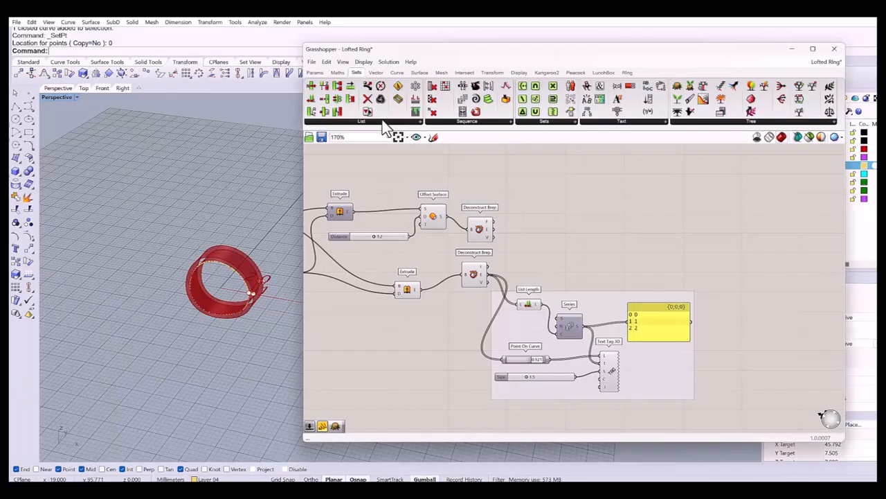
- Add List Item components from Sets > List to pick edges 1 and 2
{"action": "left_click", "coordinate": [361, 120]}
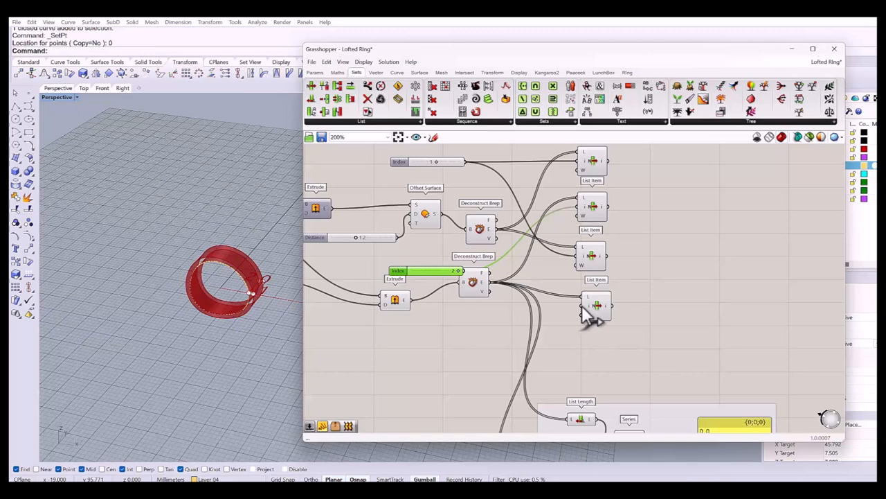
{"action": "mouse_move", "coordinate": [499, 291]}
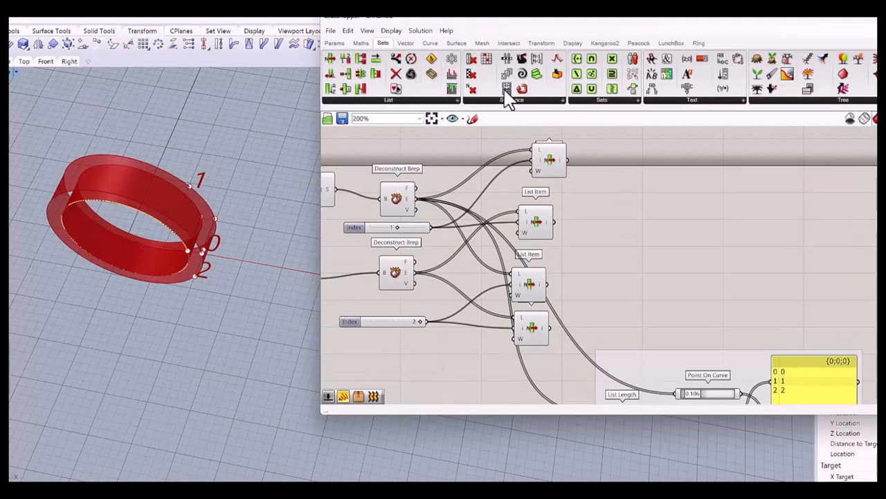
- Place Loft components, feed the selected edge pairs into them and preview the lofts
{"action": "left_click", "coordinate": [456, 43]}
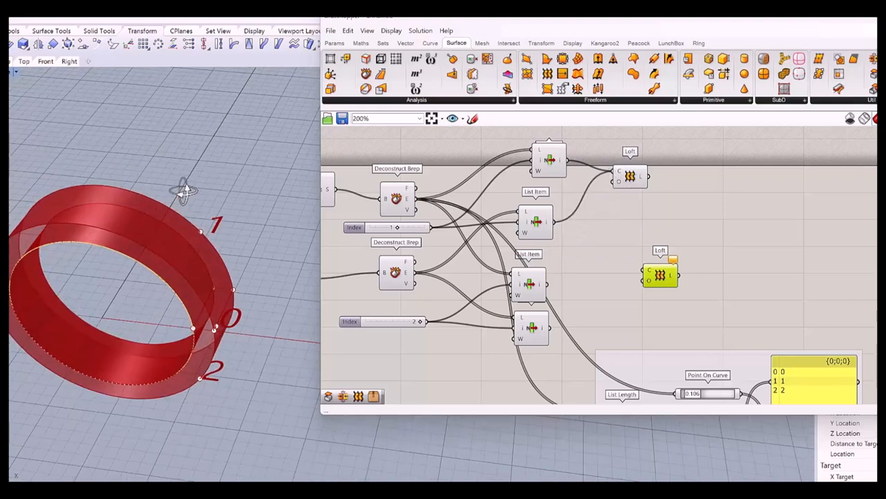
{"action": "left_click_drag", "start_coordinate": [187, 191], "coordinate": [100, 204]}
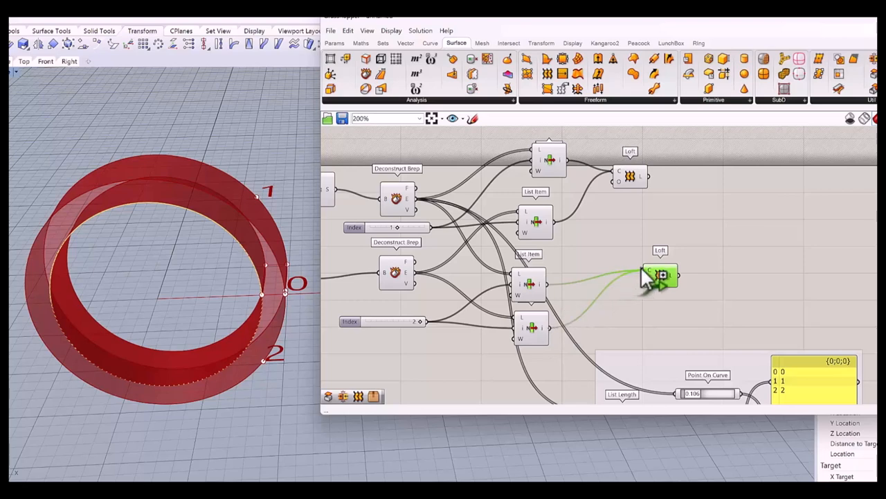
{"action": "left_click", "coordinate": [660, 275]}
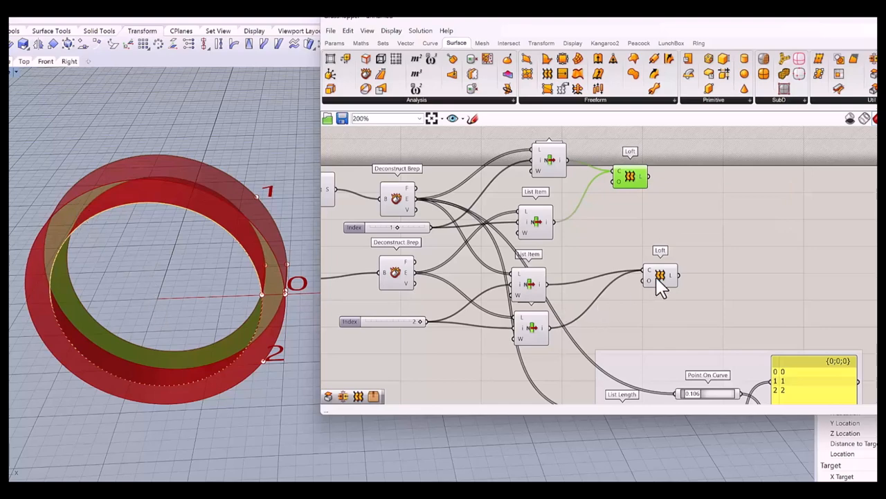
{"action": "left_click", "coordinate": [660, 275]}
{"action": "type", "text": "brep"}
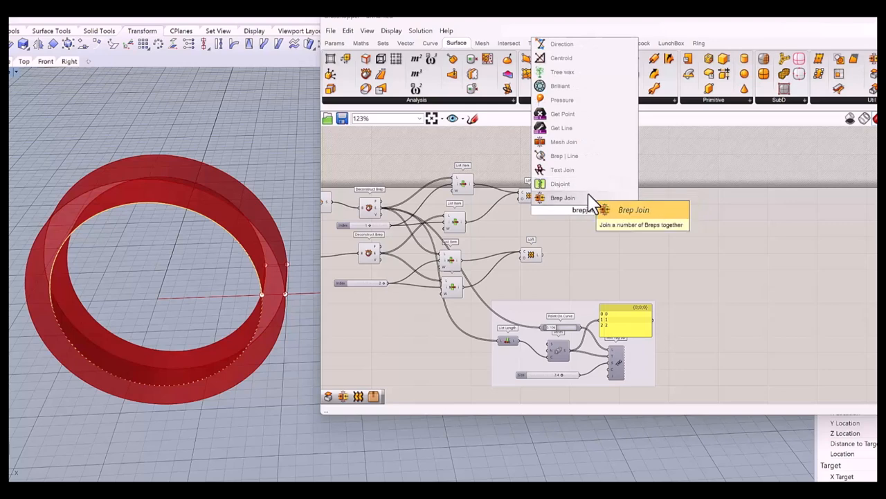
- Add a Brep Join and wire the second loft and the extrusion into it
{"action": "left_click", "coordinate": [562, 198]}
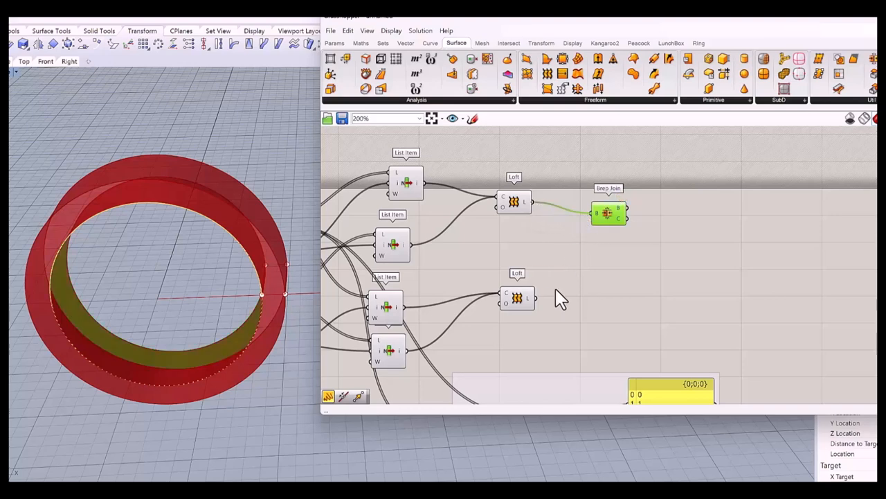
{"action": "left_click_drag", "start_coordinate": [533, 298], "coordinate": [594, 223]}
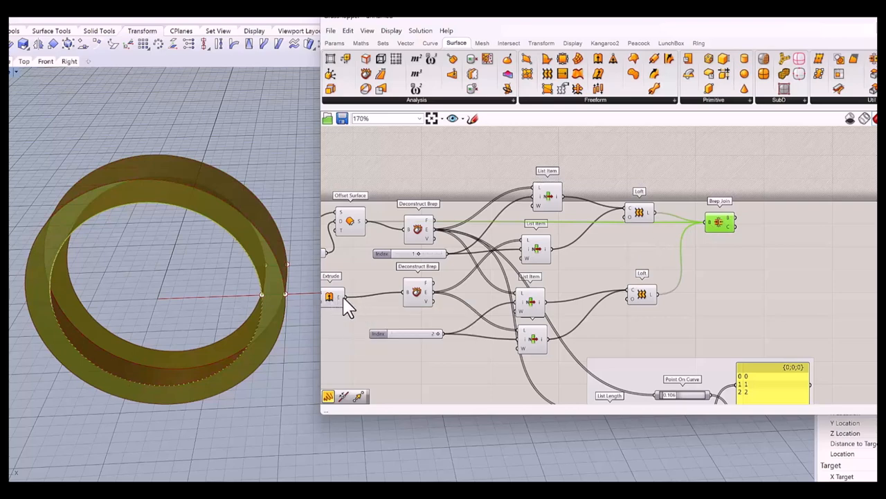
{"action": "left_click_drag", "start_coordinate": [339, 298], "coordinate": [682, 236]}
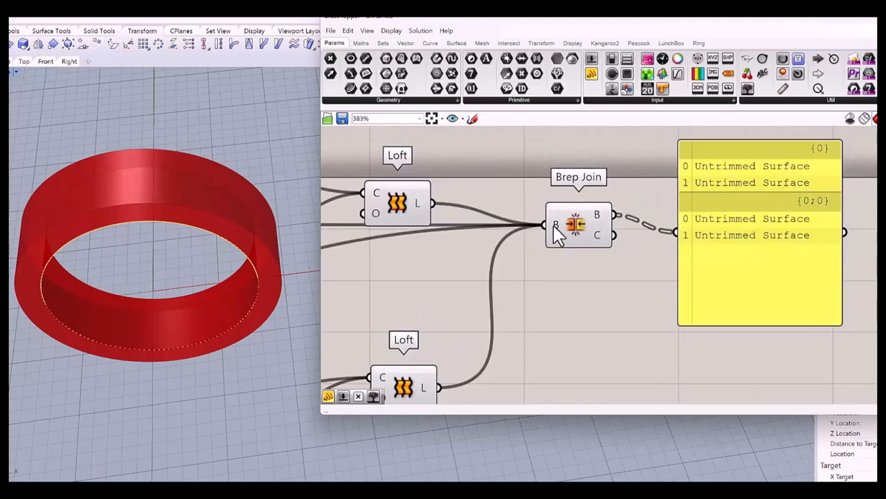
- Flatten the Brep Join's B input so it outputs one Closed Brep ring
{"action": "right_click", "coordinate": [575, 223]}
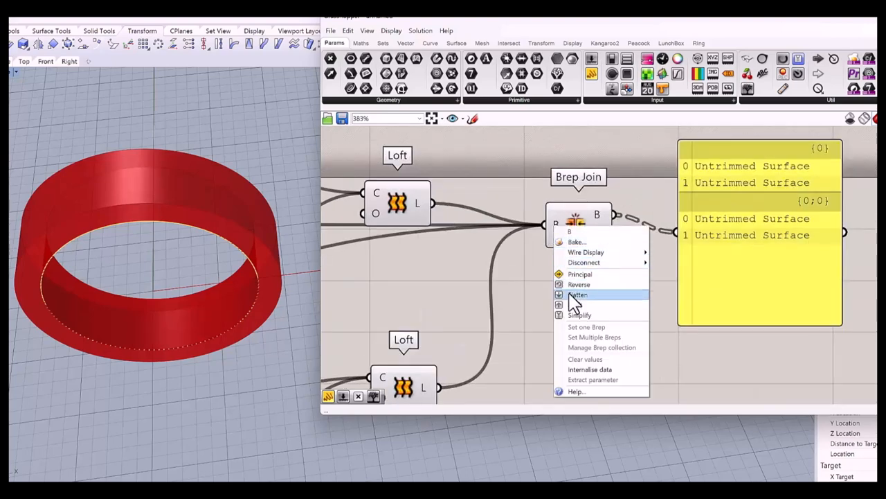
{"action": "left_click", "coordinate": [578, 294]}
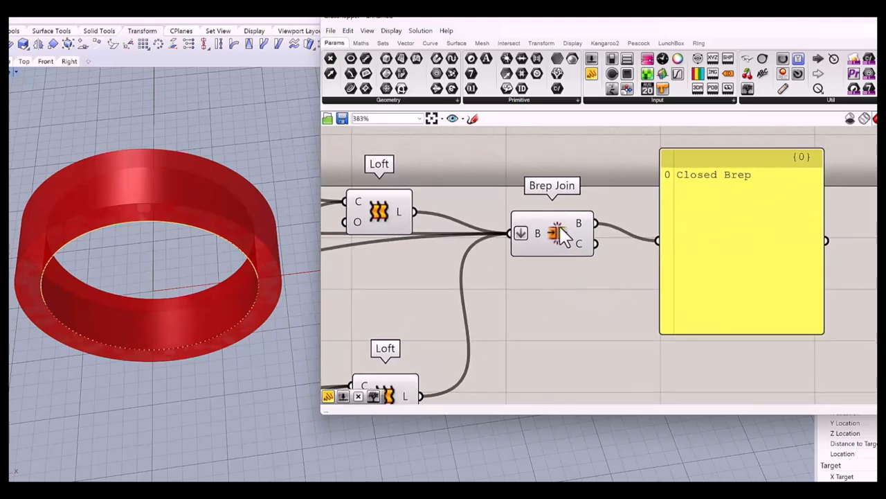
{"action": "left_click", "coordinate": [572, 43]}
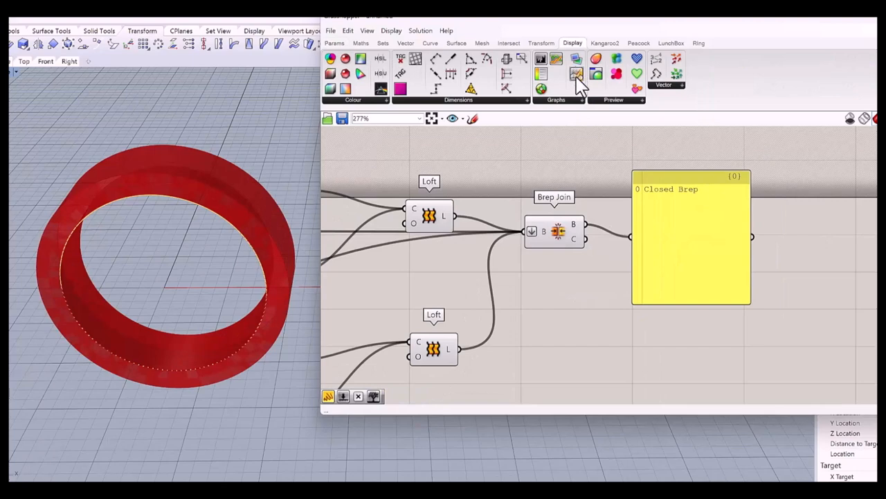
{"action": "mouse_move", "coordinate": [606, 78]}
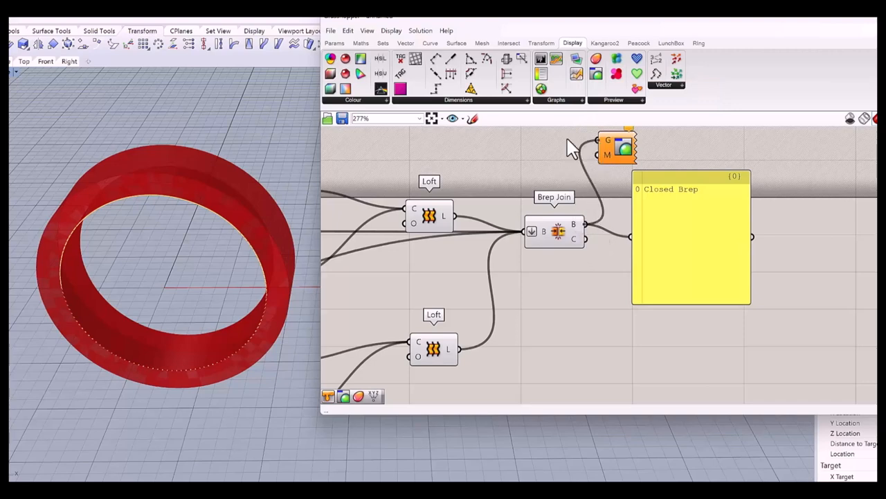
- Deselect components and orbit the Rhino view to inspect the gold ring preview
{"action": "left_click", "coordinate": [348, 30]}
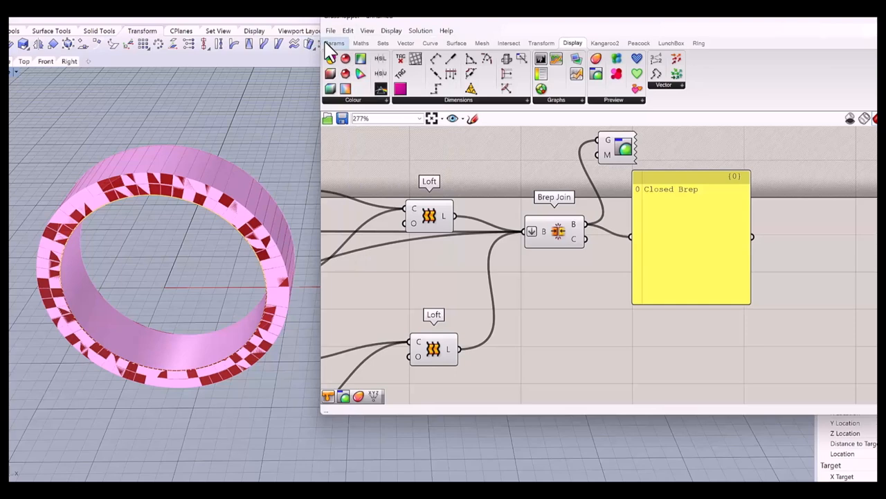
{"action": "left_click", "coordinate": [335, 42]}
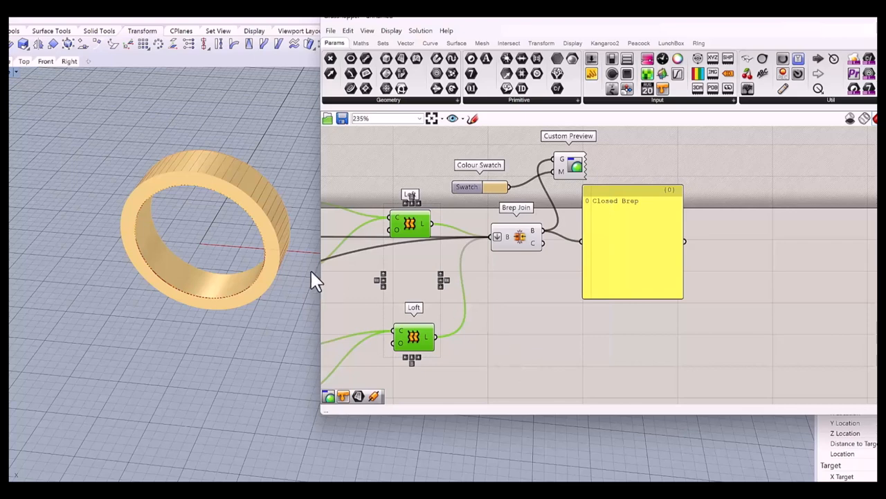
{"action": "left_click", "coordinate": [208, 236]}
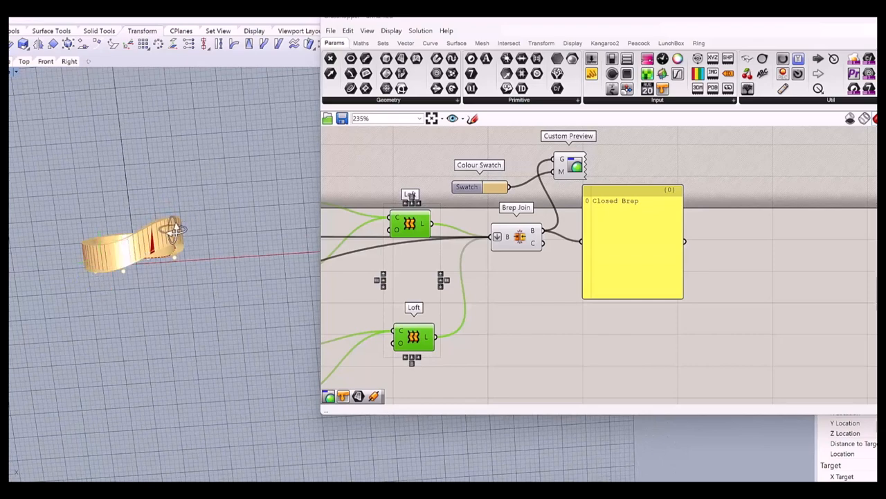
{"action": "left_click_drag", "start_coordinate": [176, 228], "coordinate": [187, 198]}
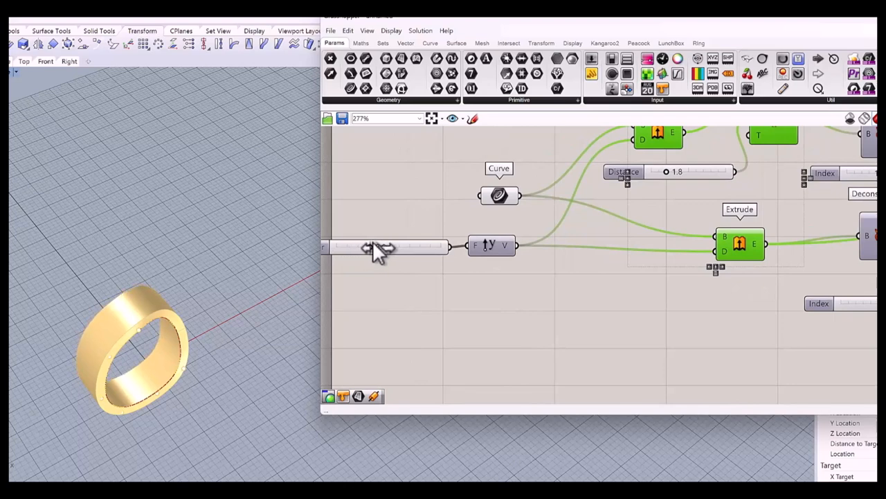
{"action": "left_click_drag", "start_coordinate": [378, 246], "coordinate": [371, 246]}
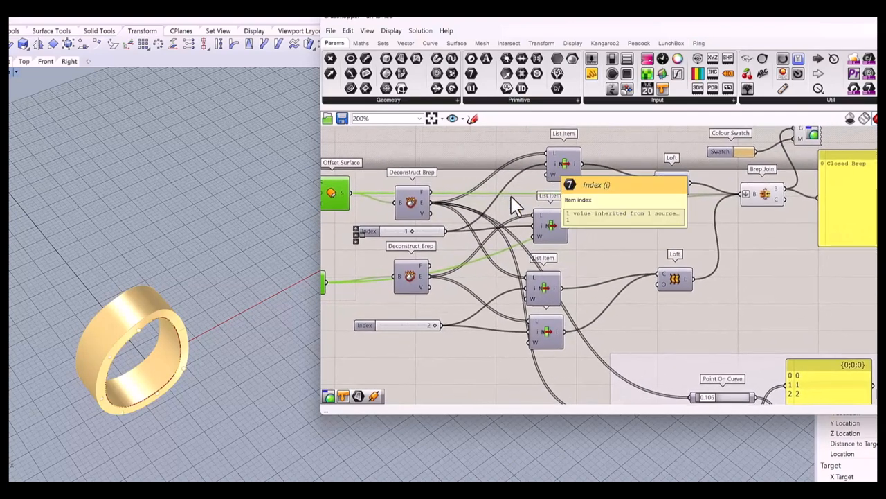
{"action": "mouse_move", "coordinate": [561, 180]}
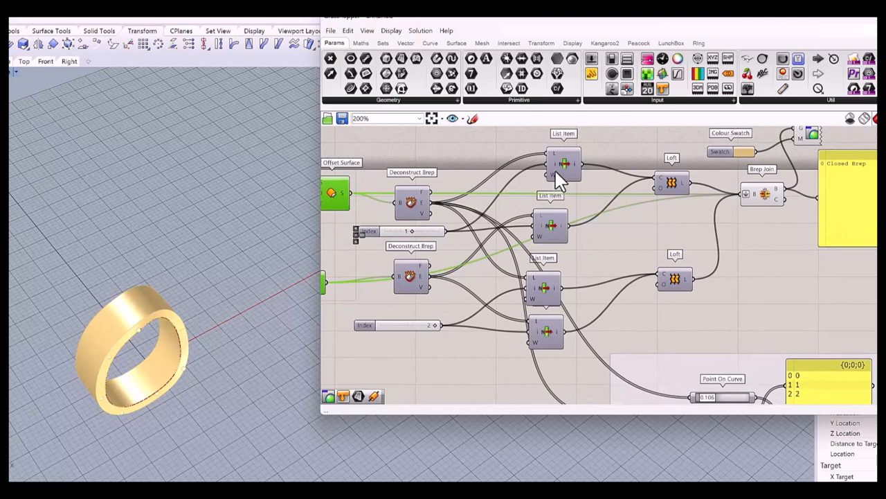
{"action": "mouse_move", "coordinate": [443, 232]}
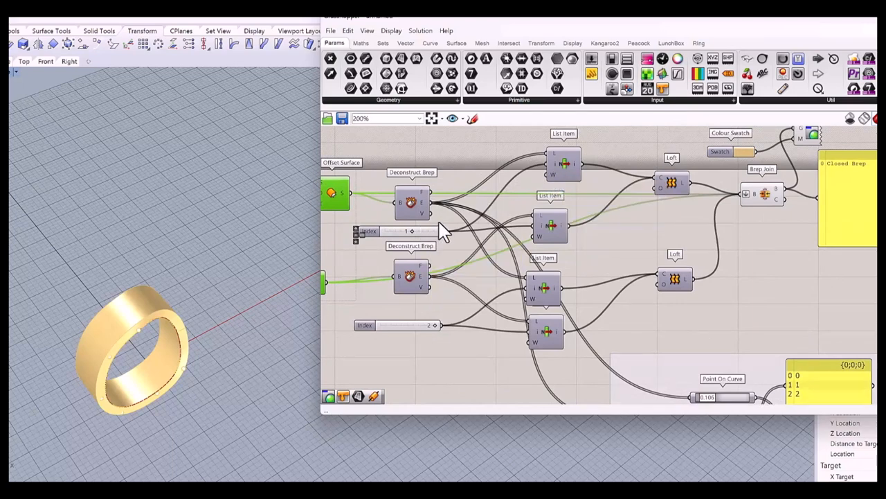
{"action": "mouse_move", "coordinate": [414, 174]}
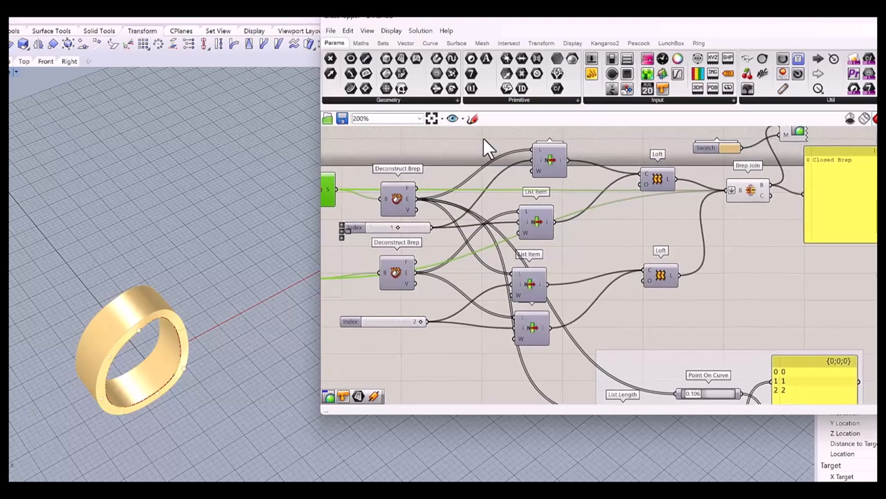
- Window-select the four edge-picking List Item components for deletion
{"action": "left_click_drag", "start_coordinate": [489, 142], "coordinate": [602, 381]}
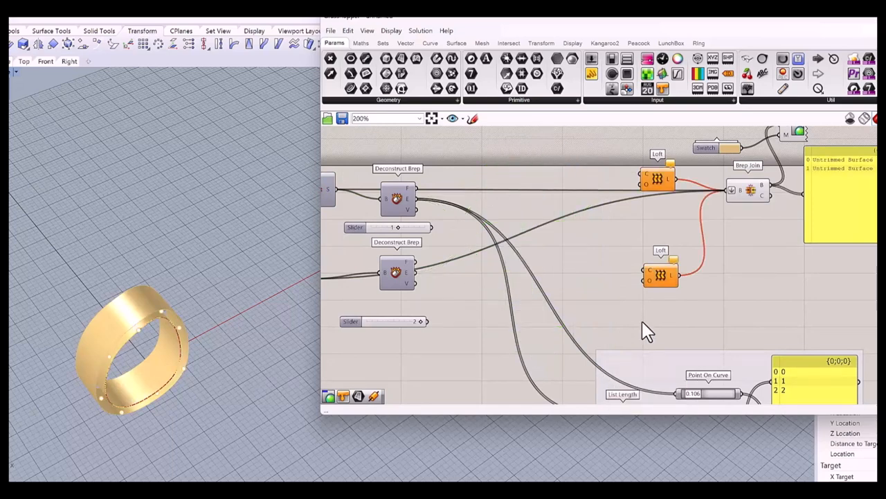
{"action": "mouse_move", "coordinate": [597, 275]}
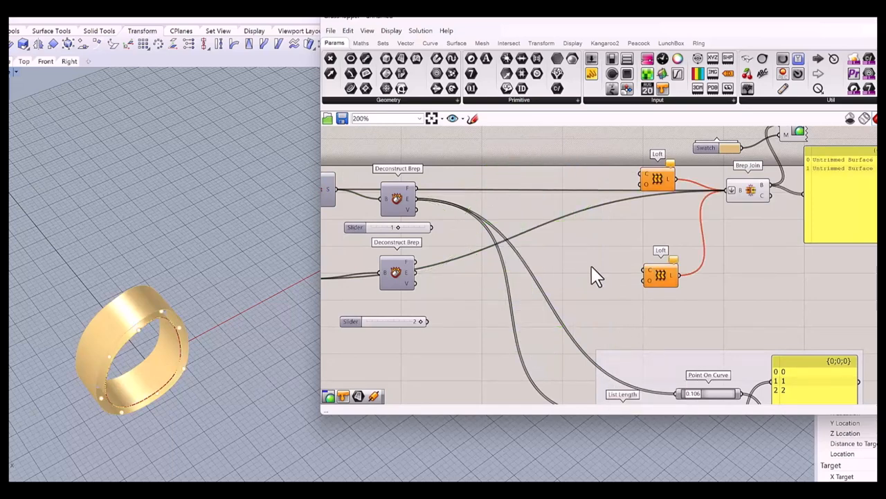
- Add two Cull Index components from Sets > Sequence to feed the edges into both Lofts
{"action": "left_click", "coordinate": [382, 43]}
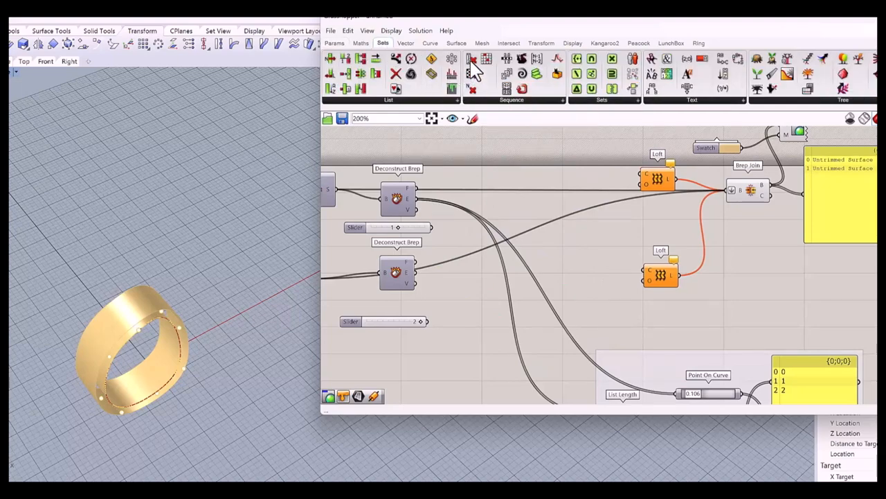
{"action": "mouse_move", "coordinate": [473, 59]}
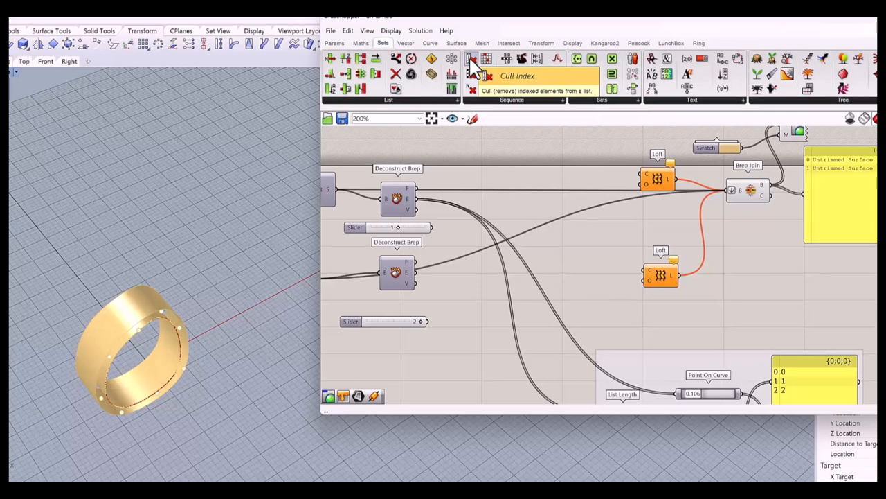
{"action": "left_click", "coordinate": [472, 58]}
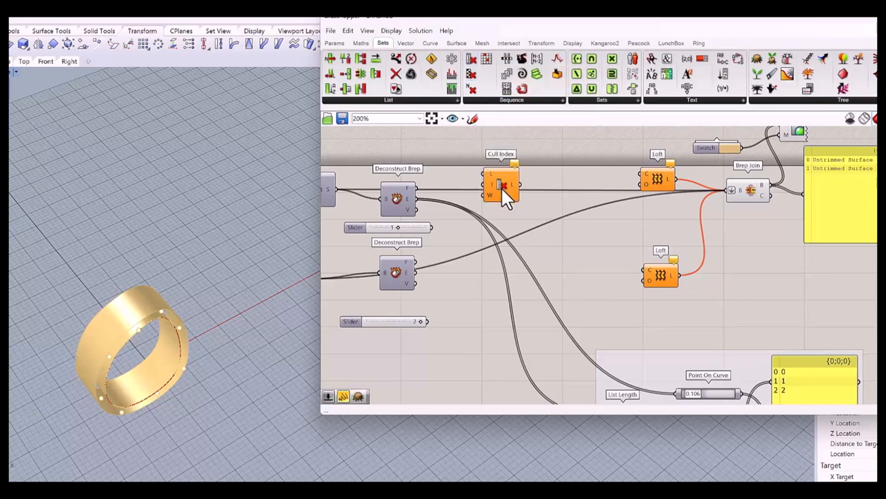
{"action": "left_click", "coordinate": [500, 184]}
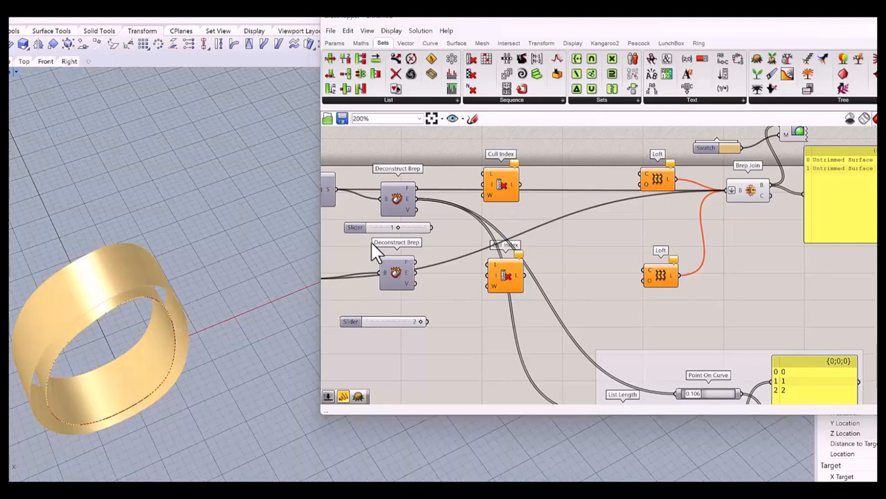
{"action": "mouse_move", "coordinate": [436, 236]}
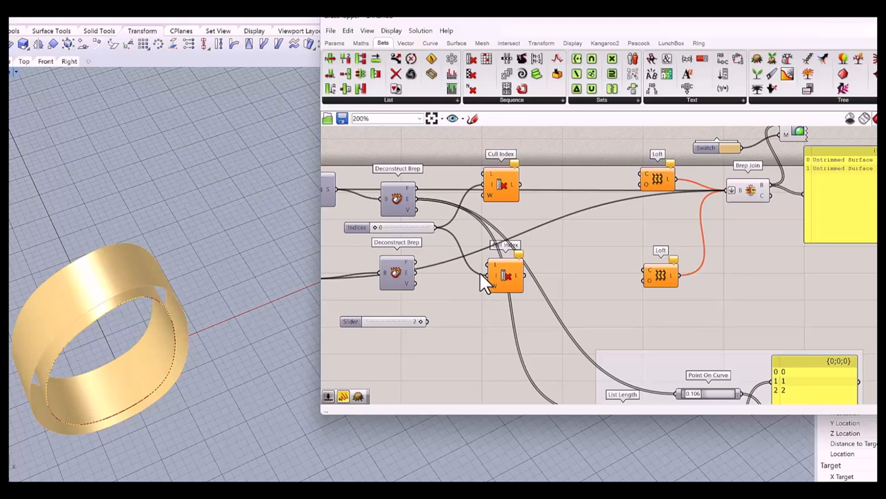
{"action": "mouse_move", "coordinate": [419, 222]}
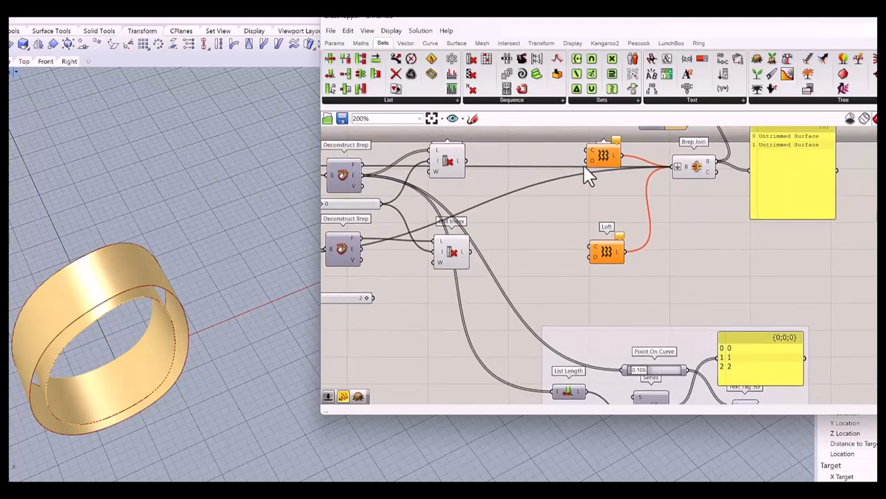
{"action": "mouse_move", "coordinate": [608, 257]}
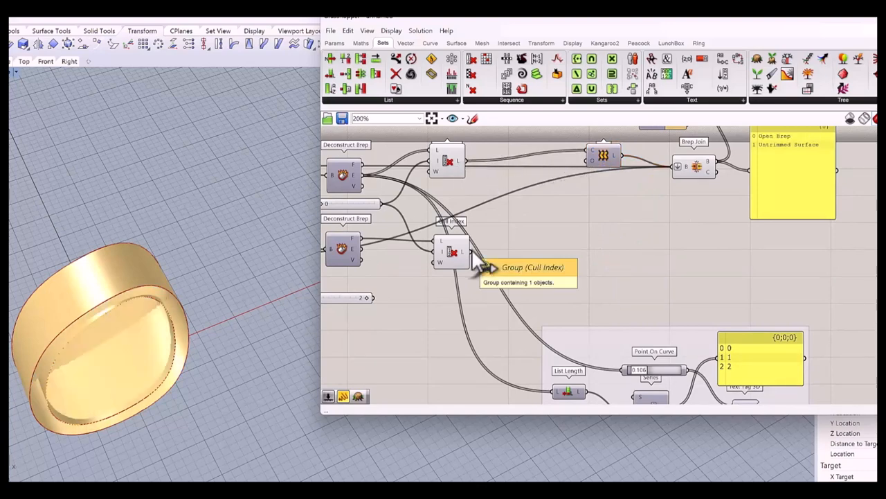
{"action": "mouse_move", "coordinate": [592, 169]}
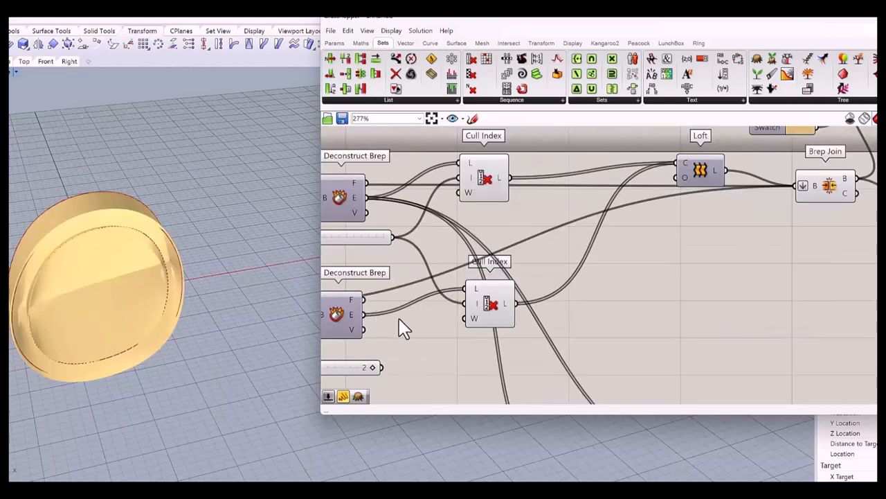
{"action": "right_click", "coordinate": [367, 350]}
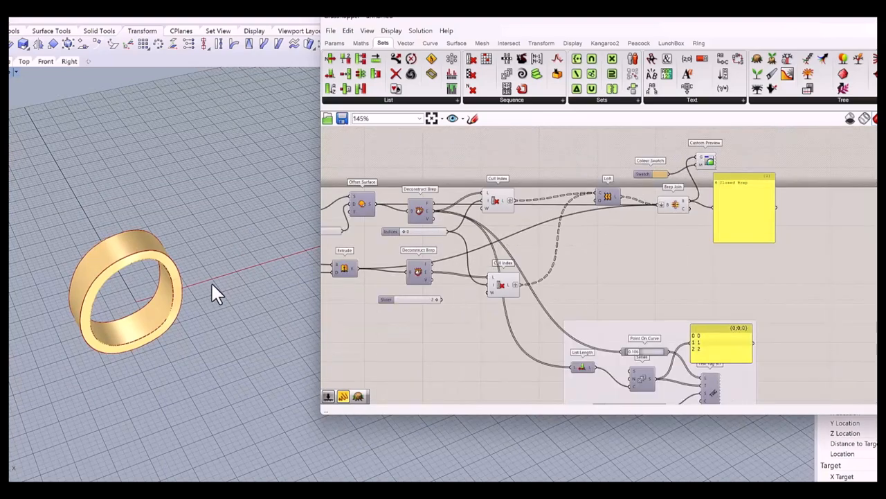
{"action": "mouse_move", "coordinate": [415, 308]}
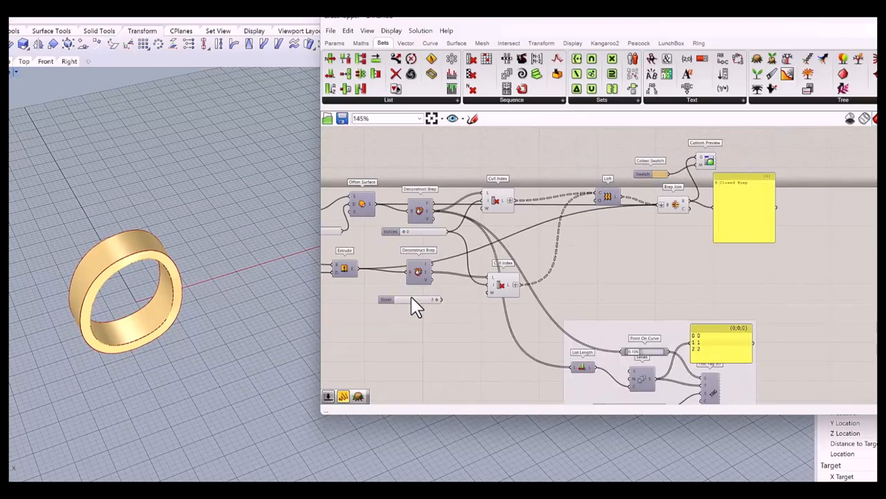